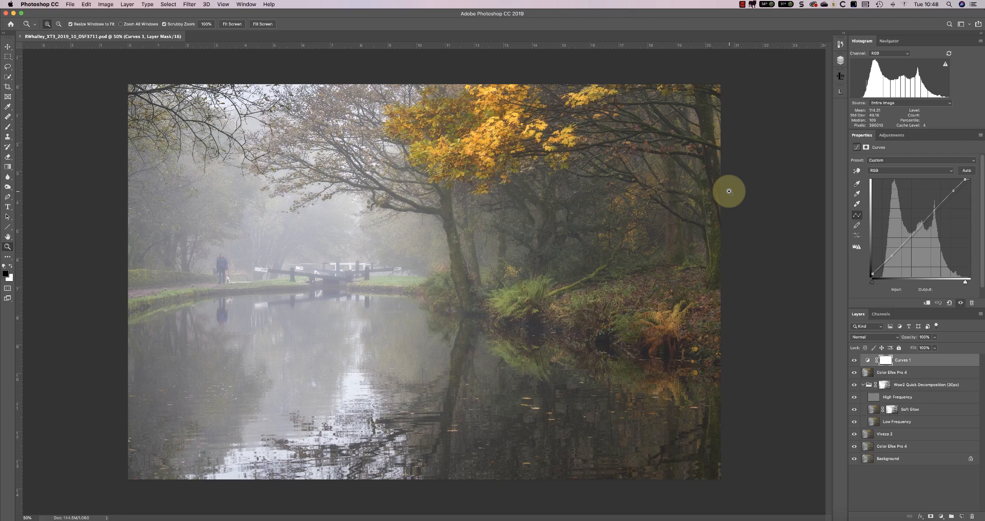
mouse_move(738, 192)
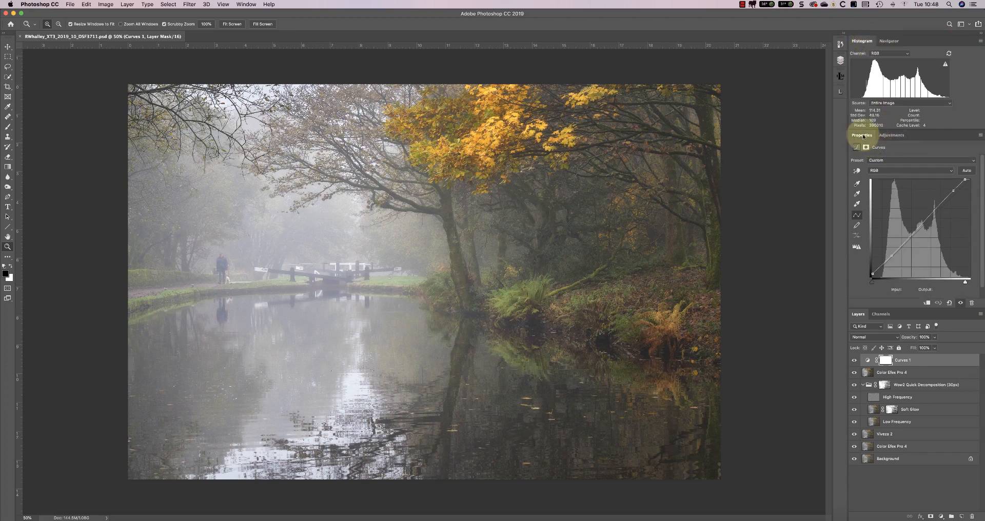
- Switch to the Essentials (Default) workspace, then to the Photography workspace
left_click(890, 135)
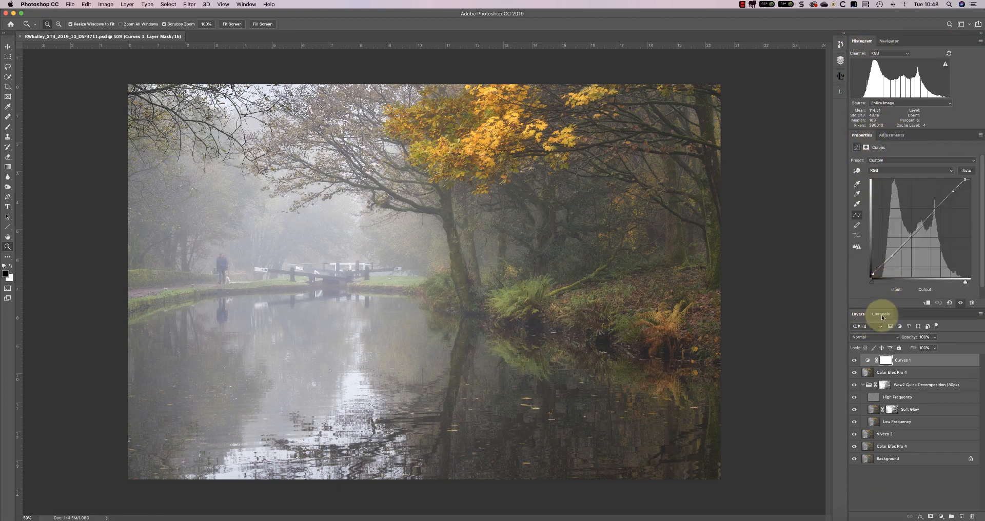
mouse_move(727, 174)
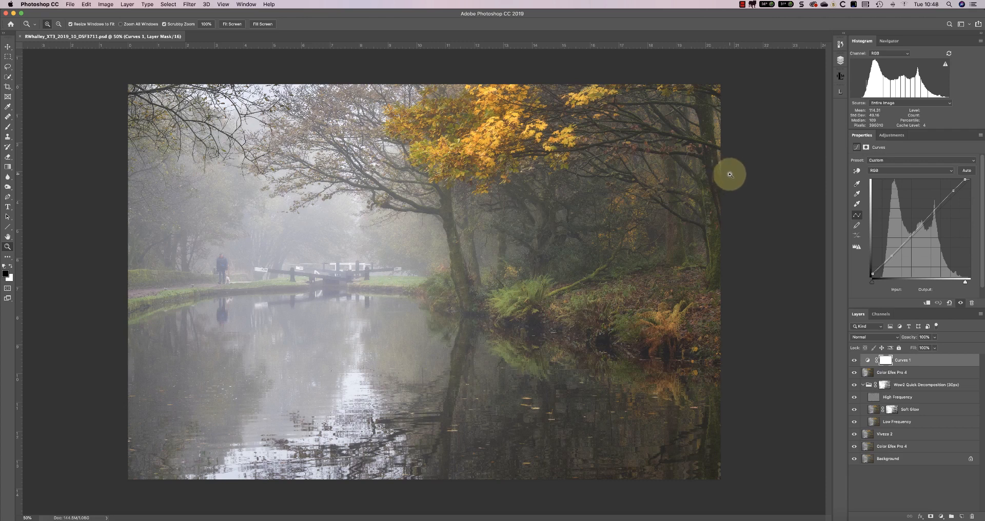
left_click(245, 4)
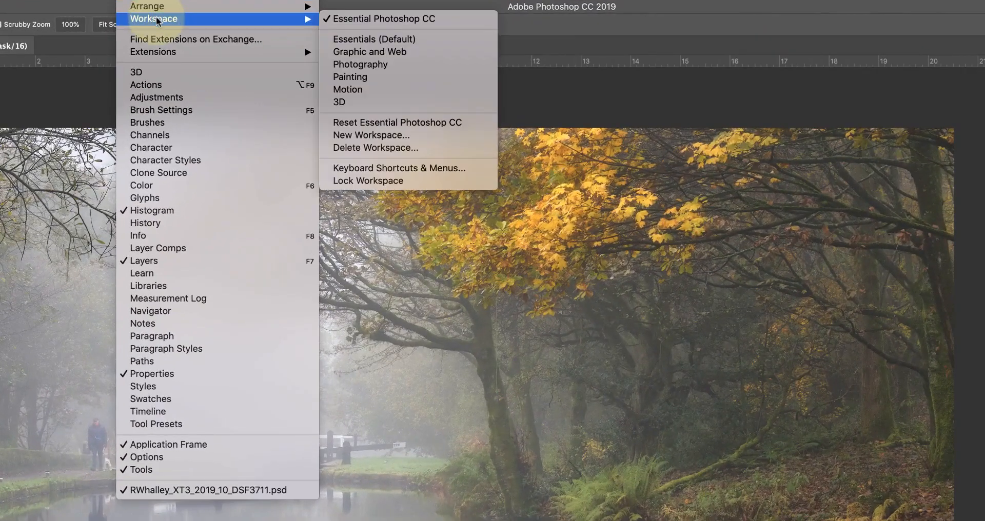
mouse_move(299, 31)
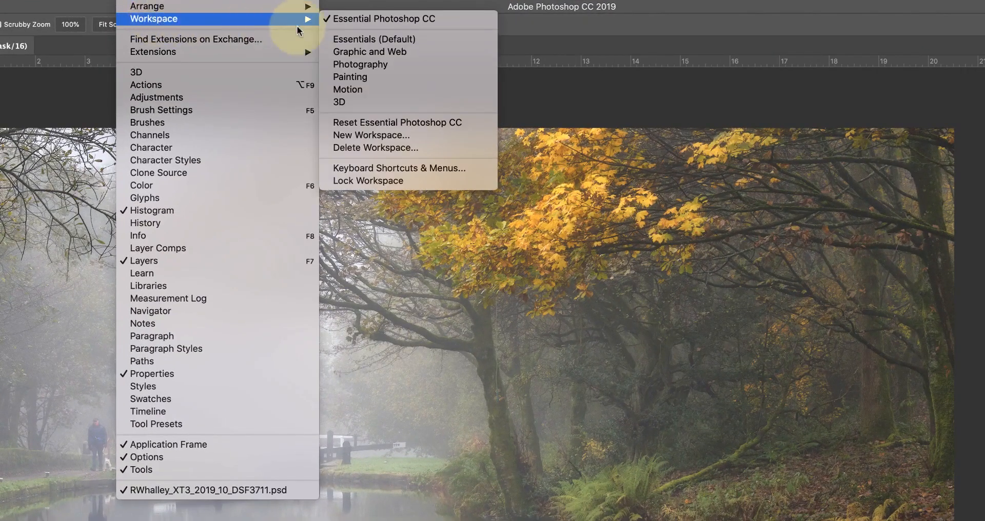
mouse_move(373, 39)
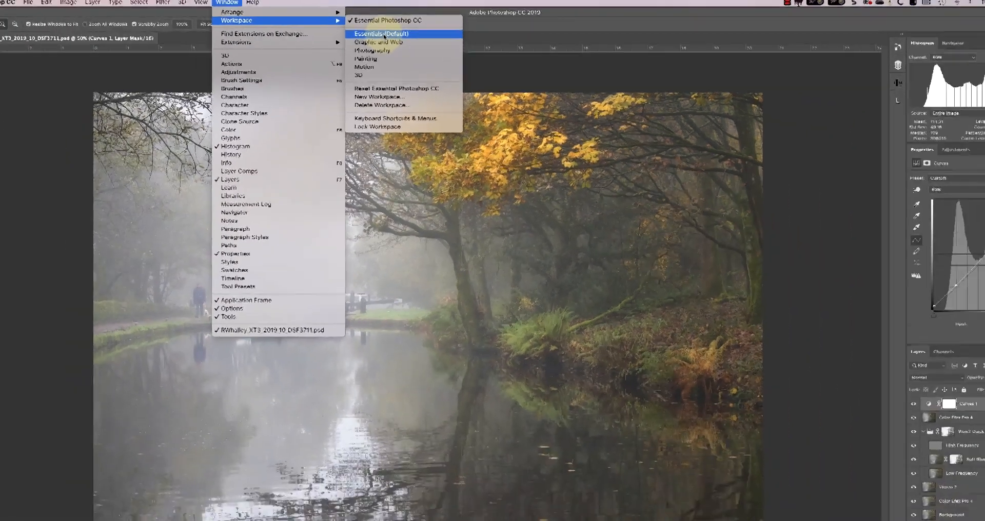
left_click(381, 34)
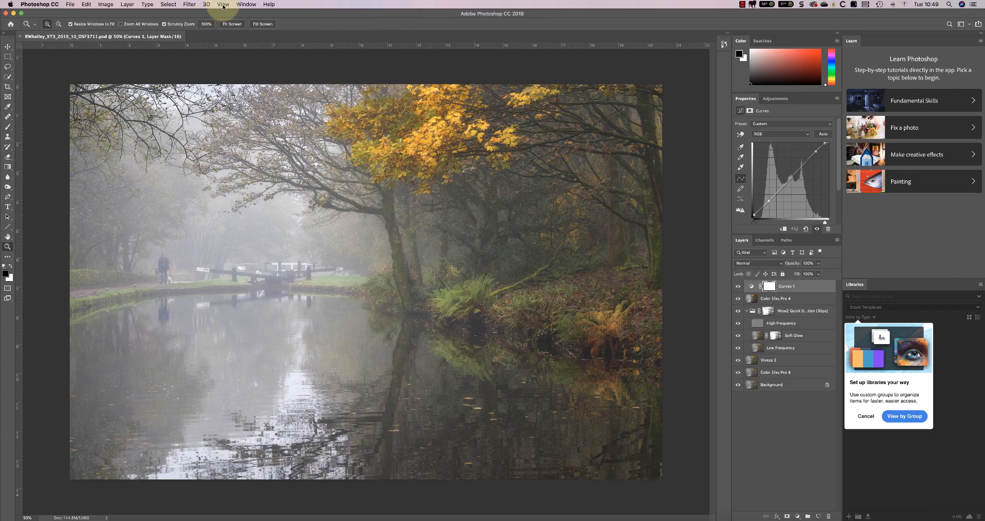
left_click(245, 4)
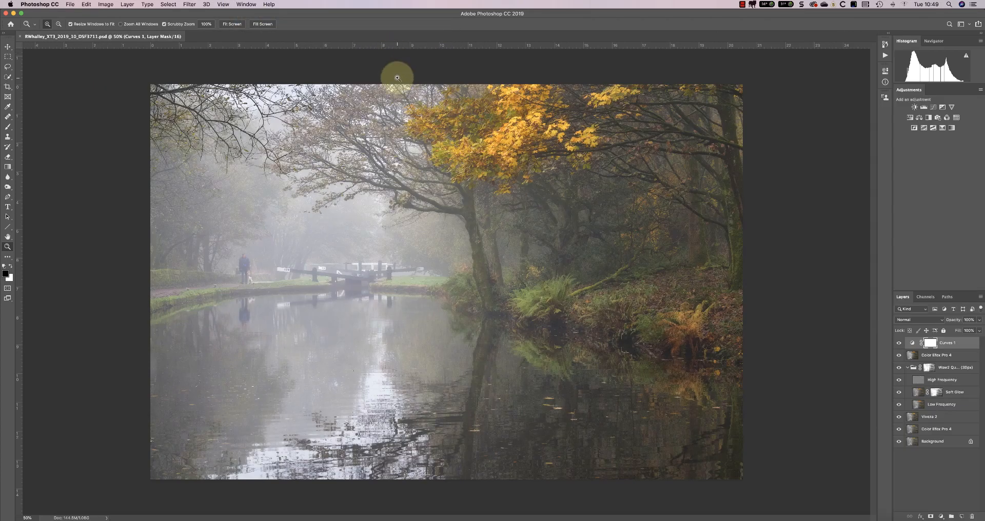
mouse_move(355, 71)
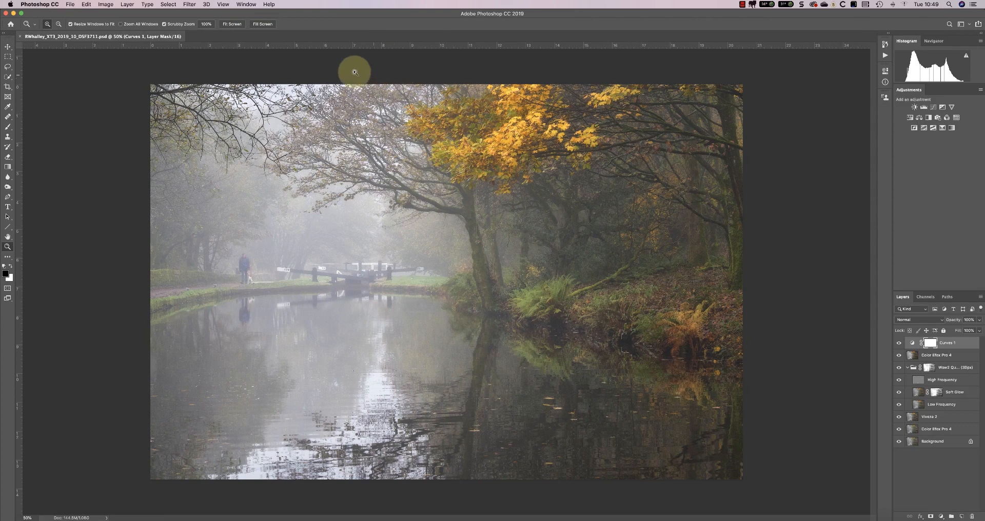
- Switch to the Painting workspace
left_click(245, 4)
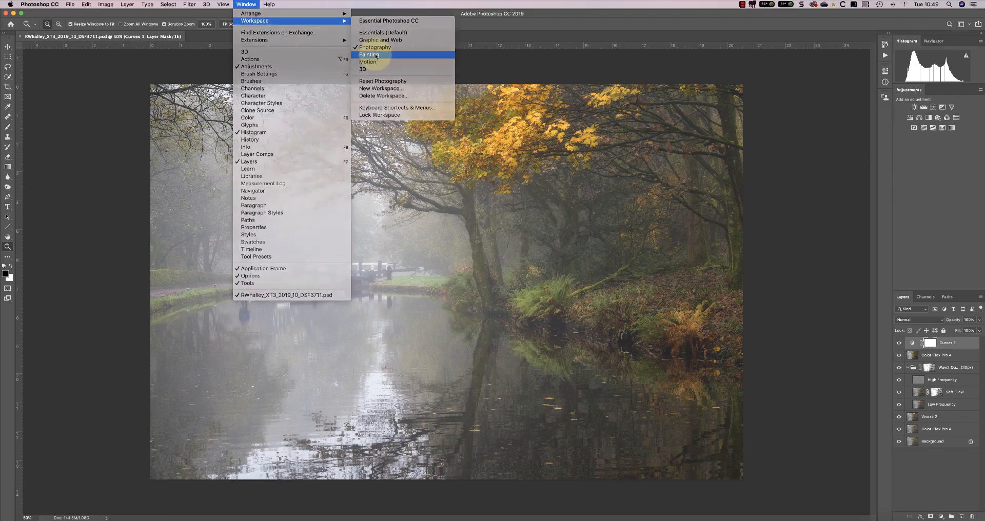
left_click(369, 54)
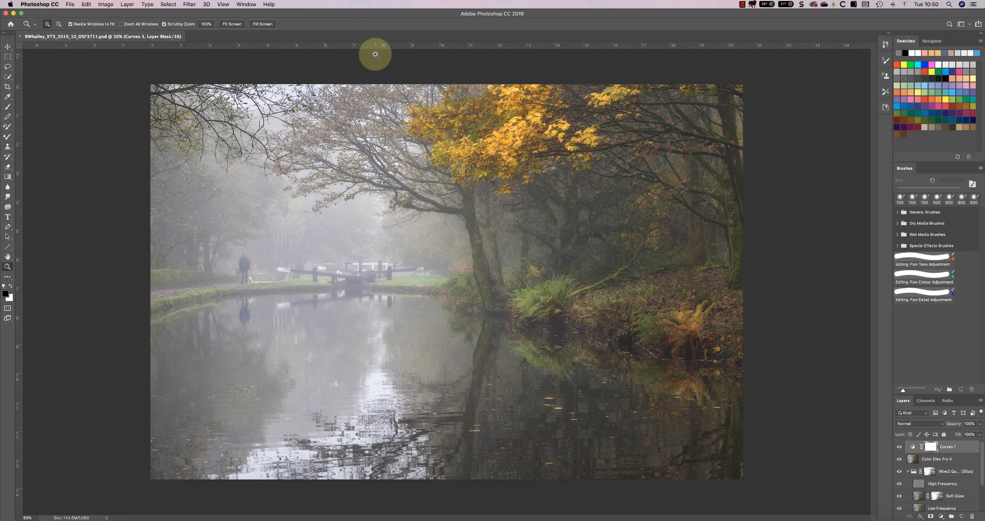
mouse_move(877, 165)
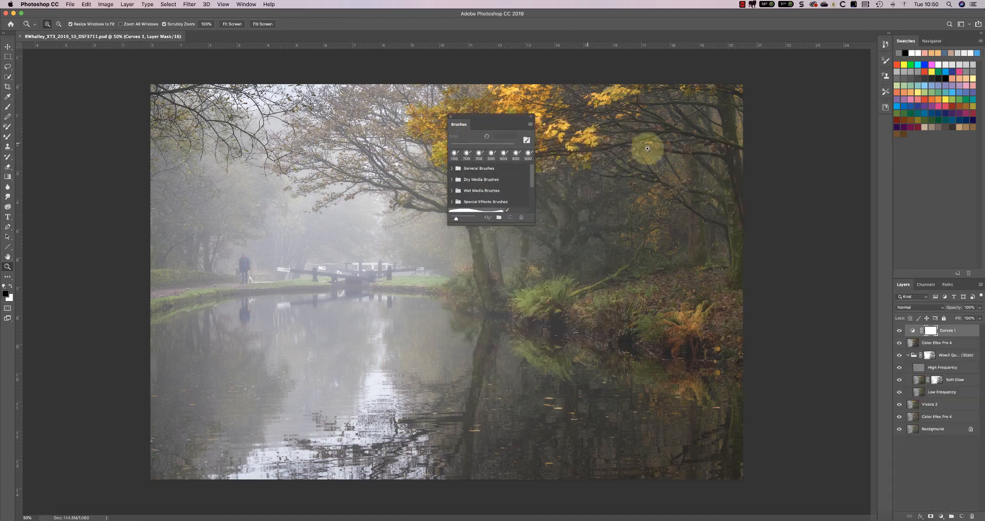
mouse_move(648, 145)
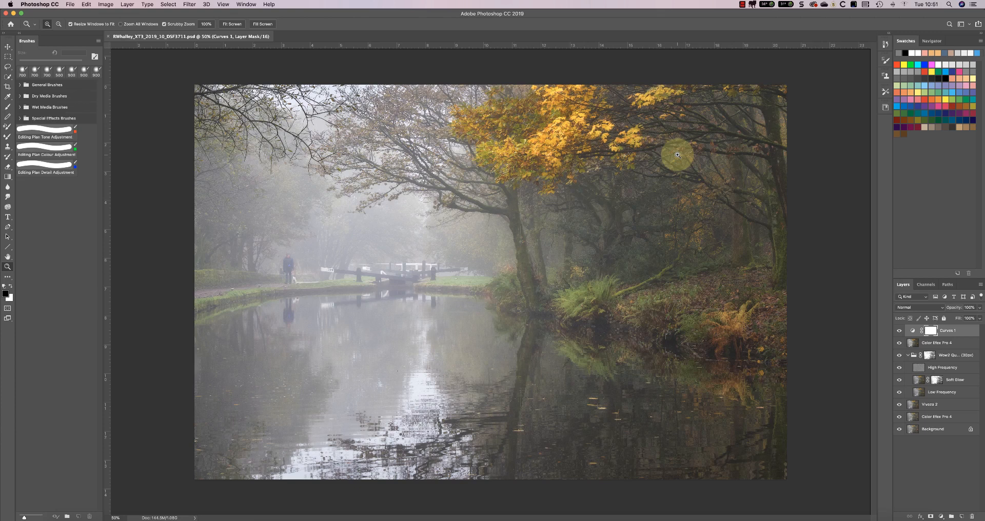
mouse_move(652, 131)
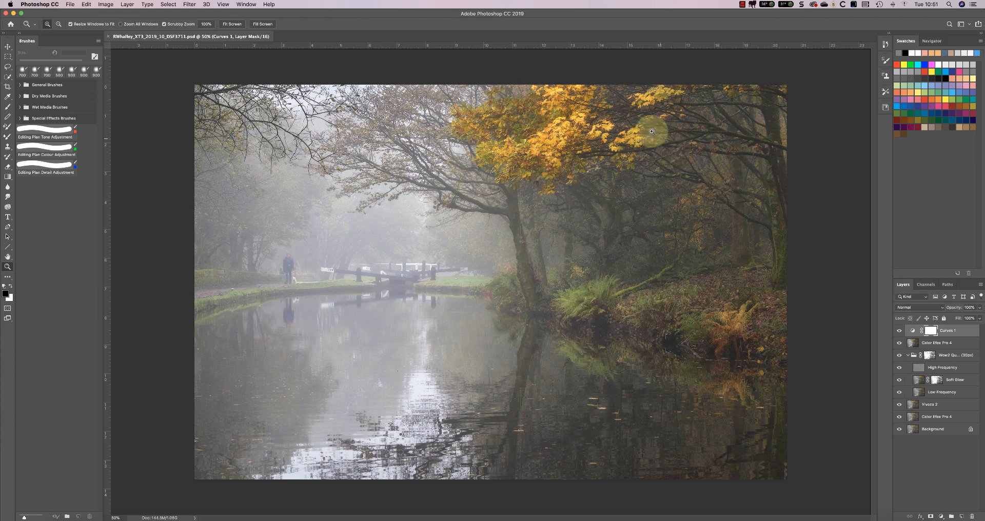
- Return to the Essentials workspace after rearranging the brush presets
left_click(245, 4)
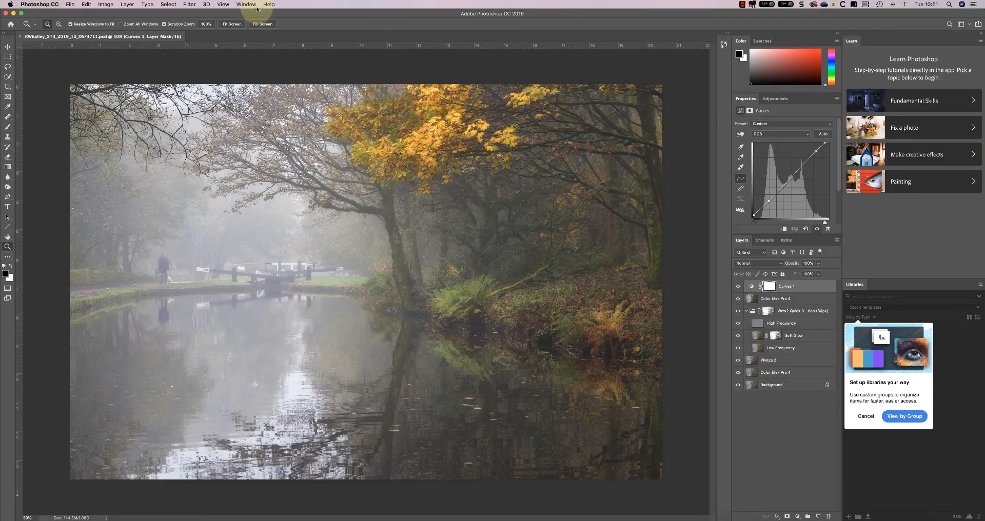
- Switch to the Painting workspace and reset it to its default layout
left_click(245, 4)
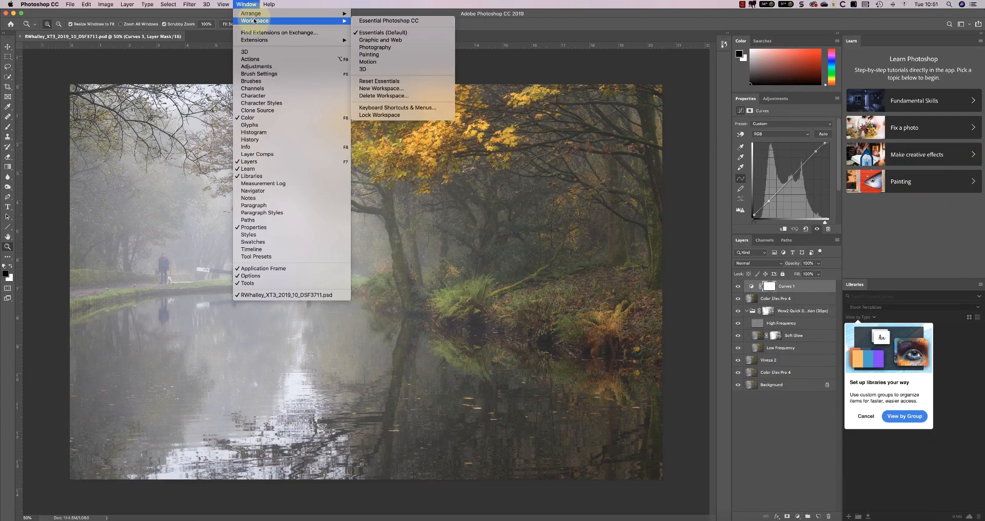
left_click(369, 55)
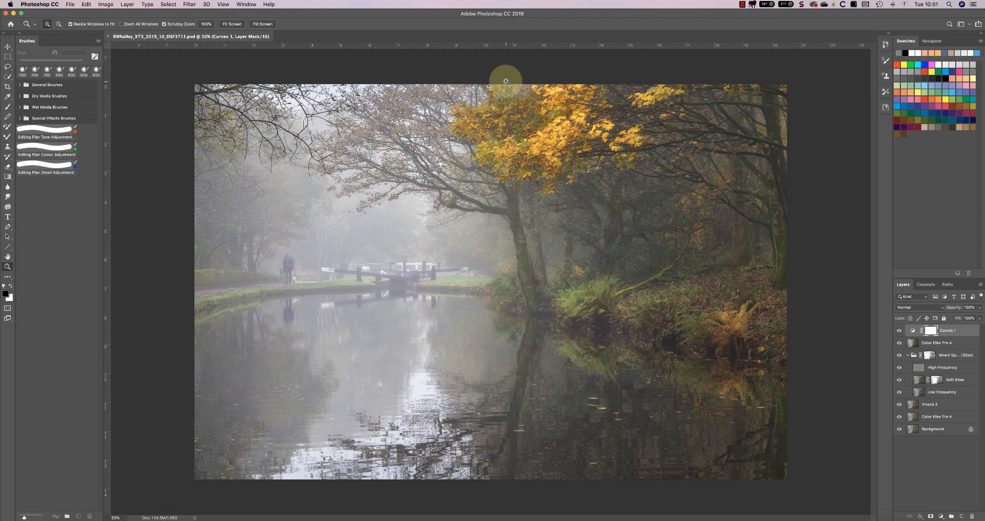
left_click(246, 4)
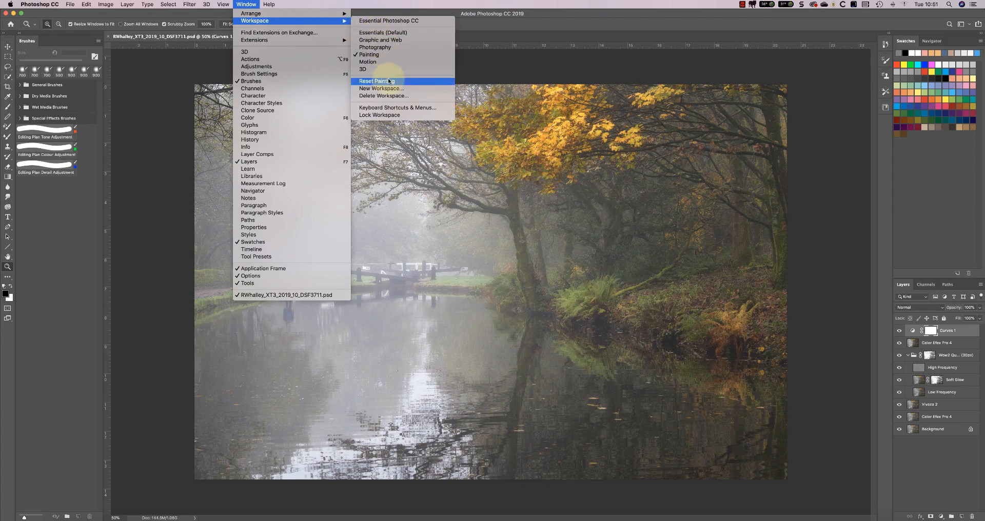
left_click(375, 80)
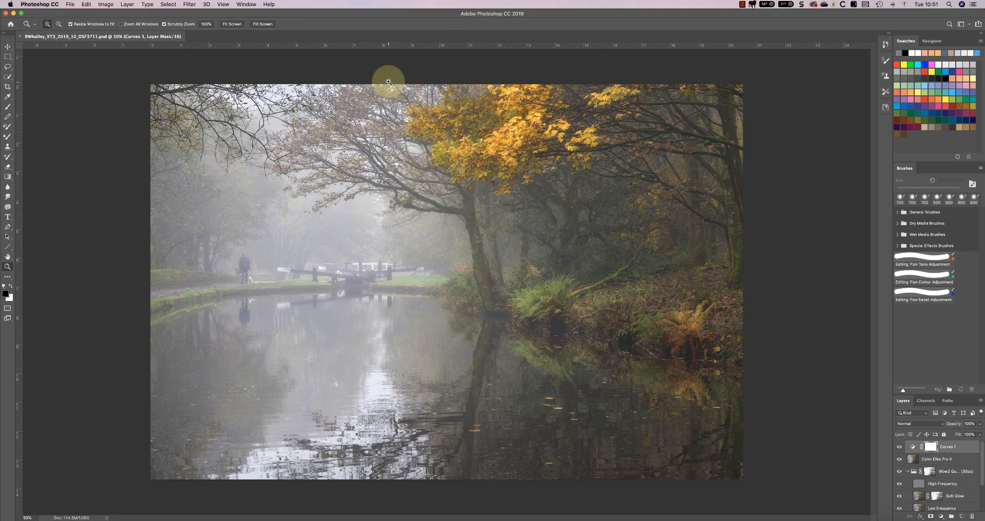
- In Essentials, close the Libraries/tutorials group and undock the Colour and Swatches group
left_click(246, 4)
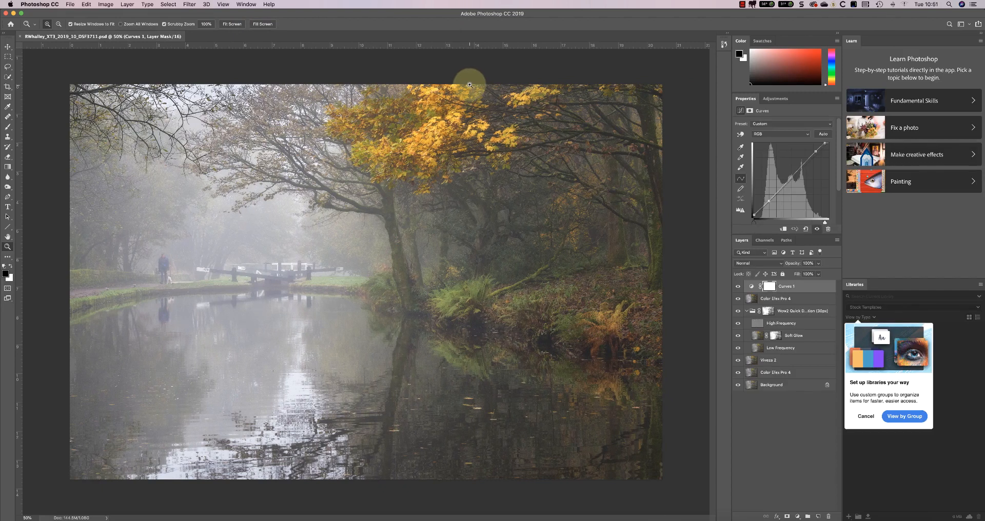
mouse_move(979, 46)
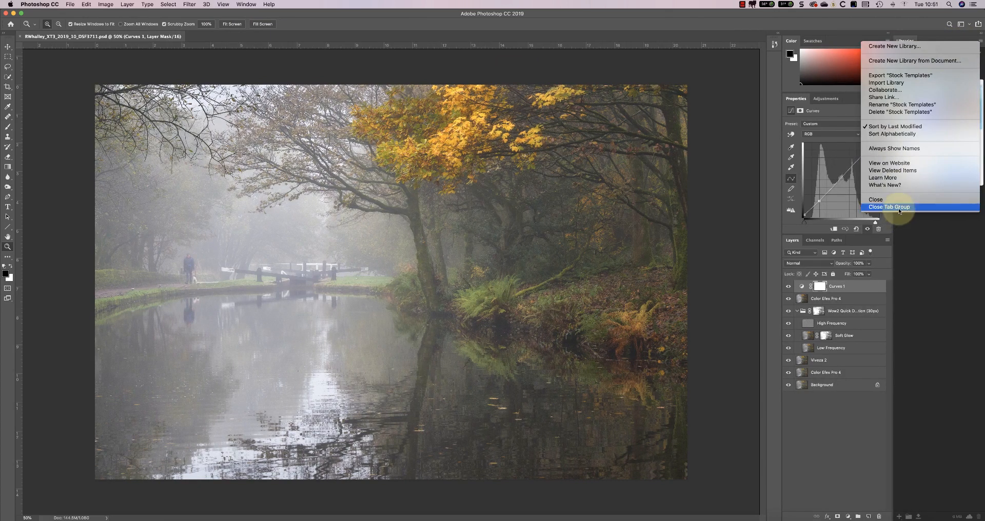
left_click(889, 208)
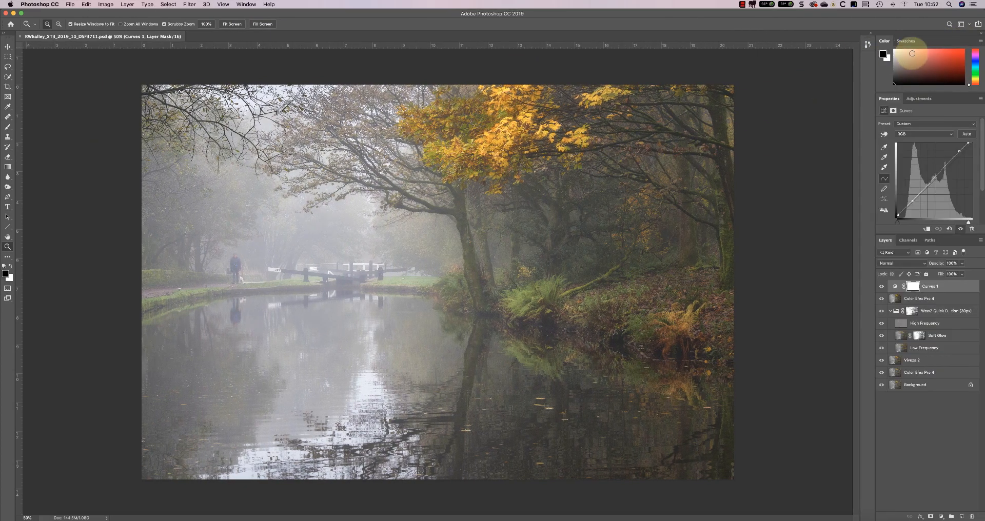
left_click_drag(886, 42, 583, 86)
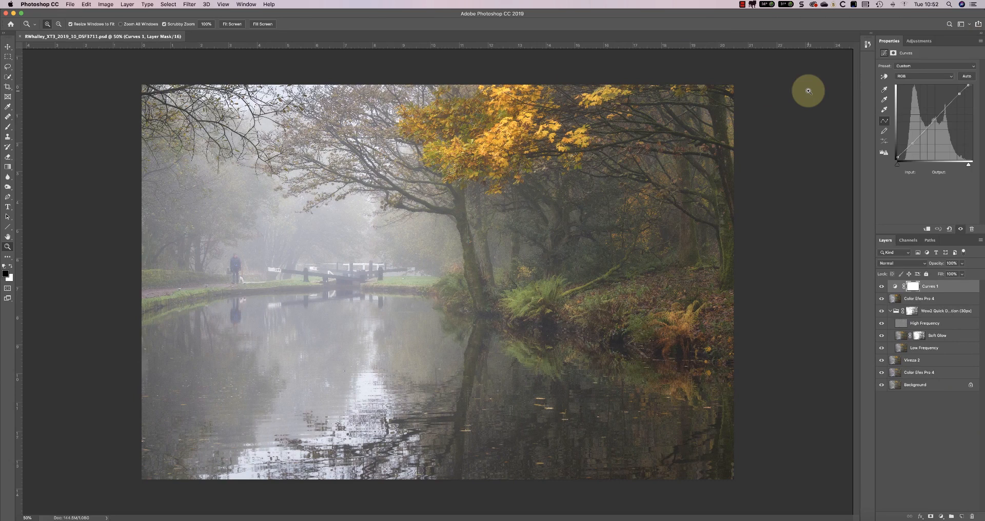
- Add the Histogram panel in Expanded View with statistics and show the Navigator in its group
left_click(245, 4)
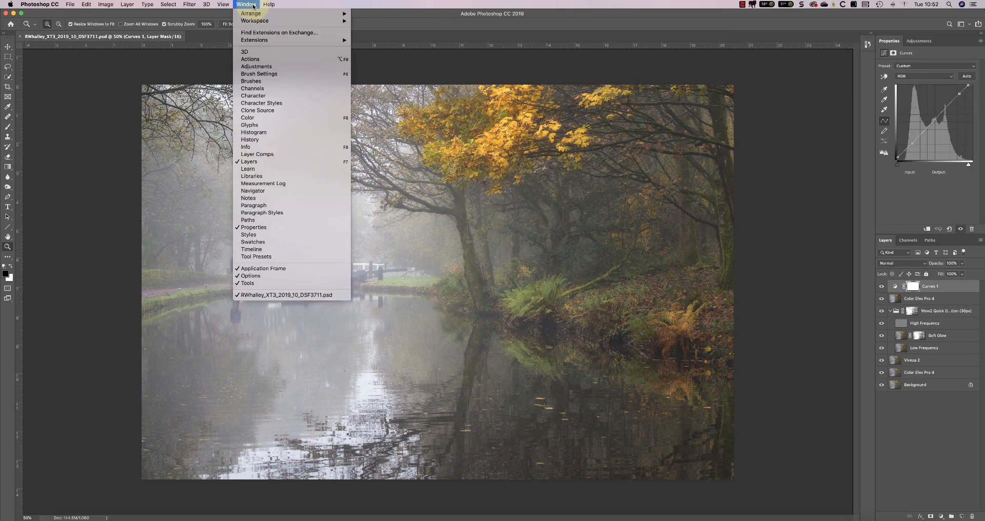
mouse_move(253, 133)
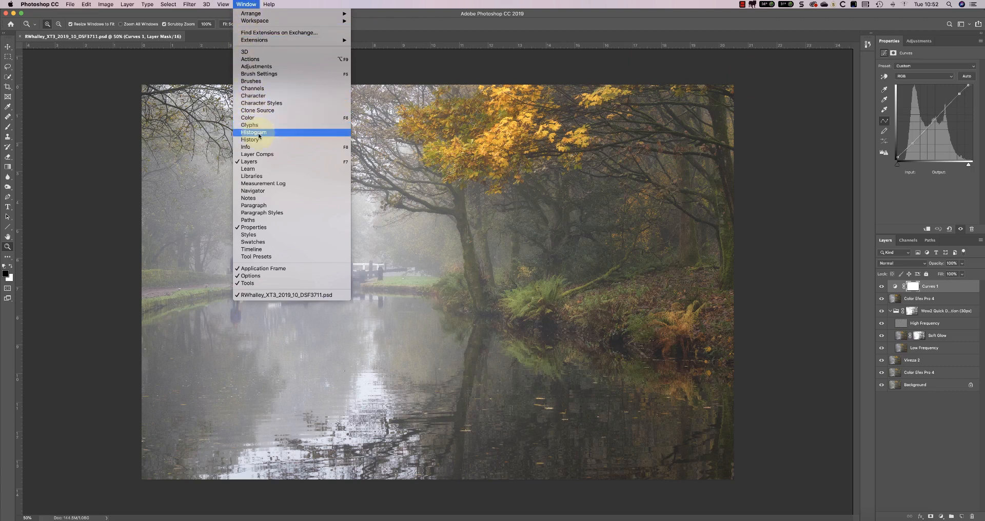
left_click(253, 132)
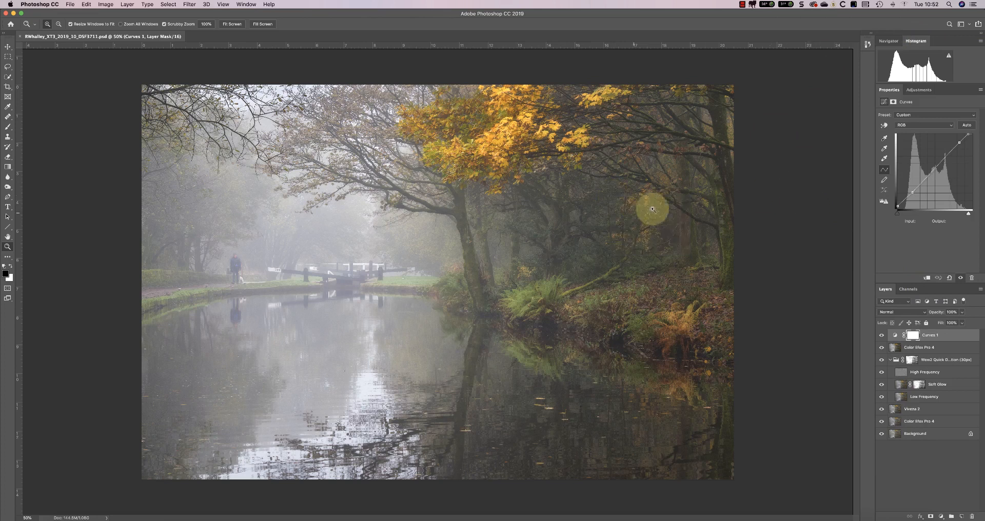
left_click(978, 41)
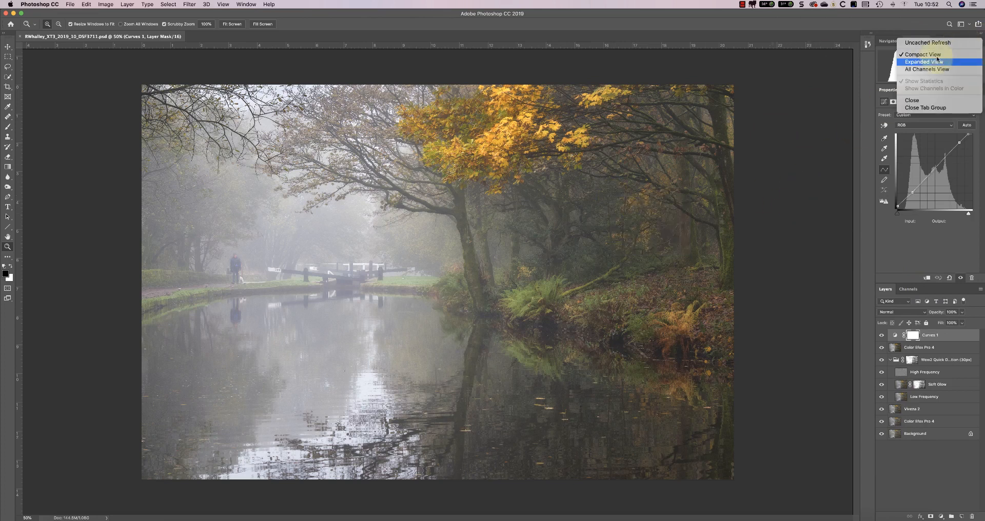
left_click(925, 62)
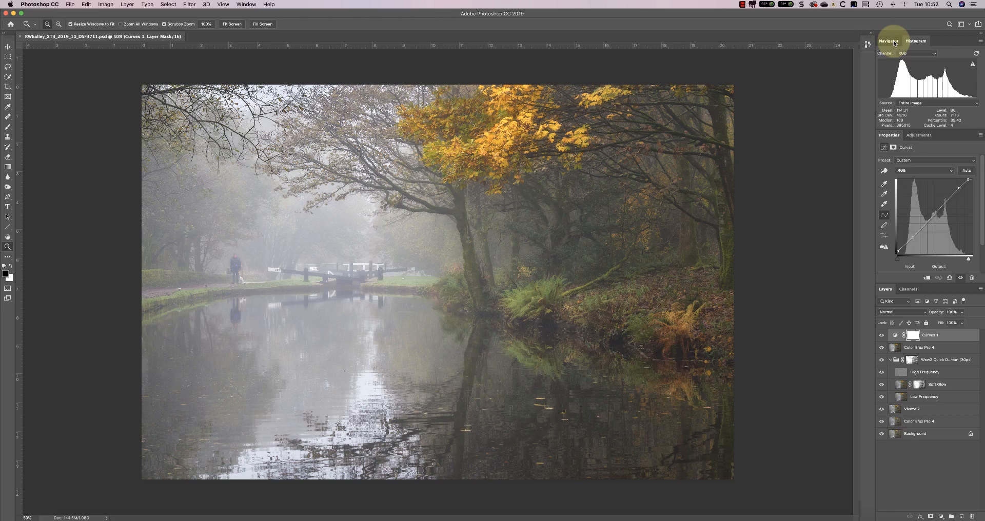
left_click(888, 41)
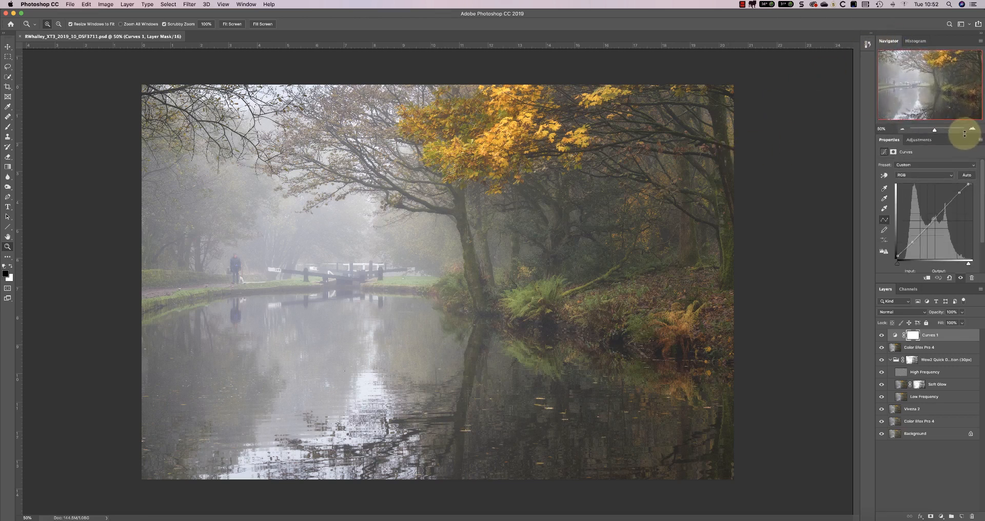
mouse_move(763, 124)
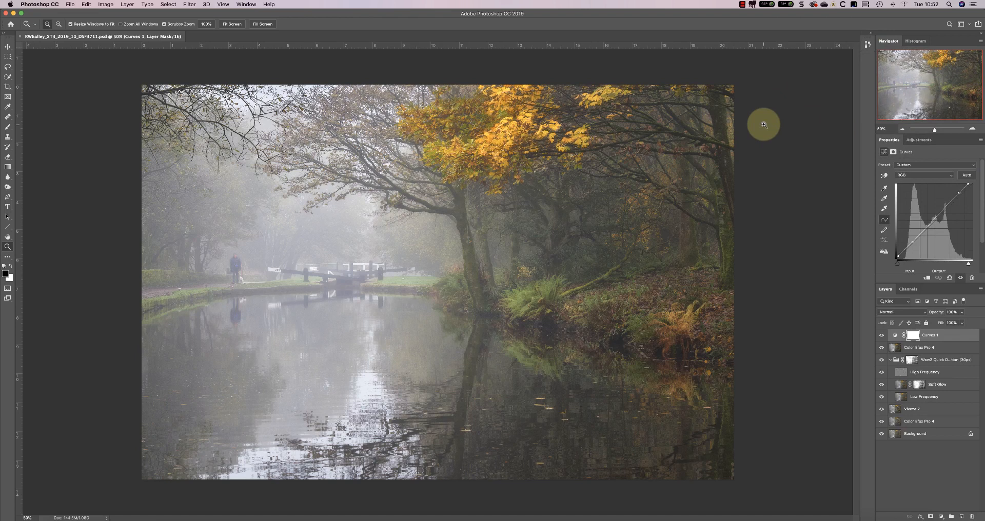
mouse_move(496, 13)
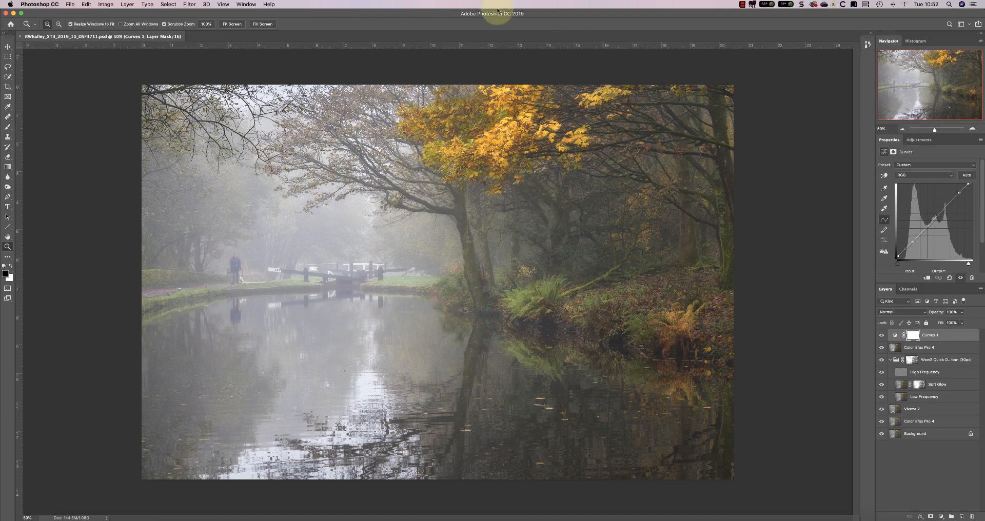
- Save the current layout as a new workspace named Demo
left_click(245, 4)
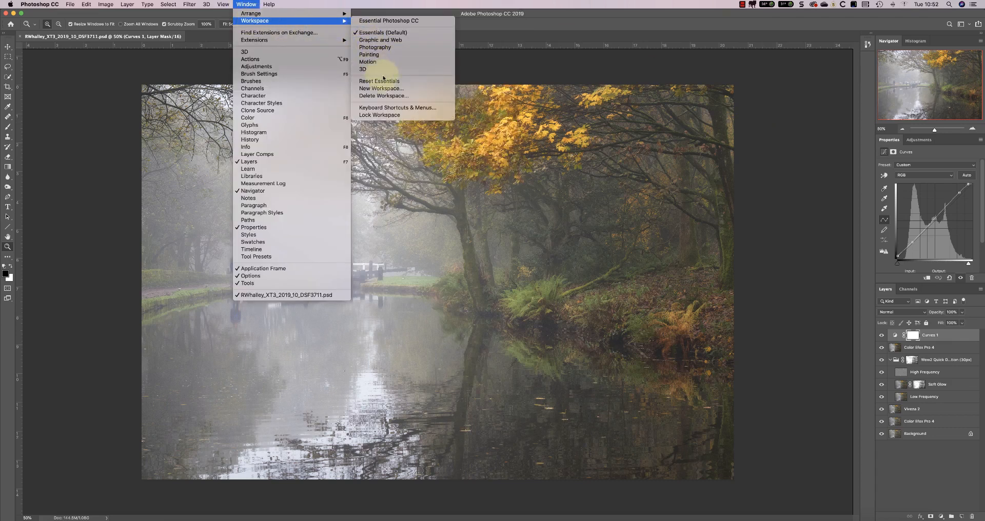
left_click(382, 88)
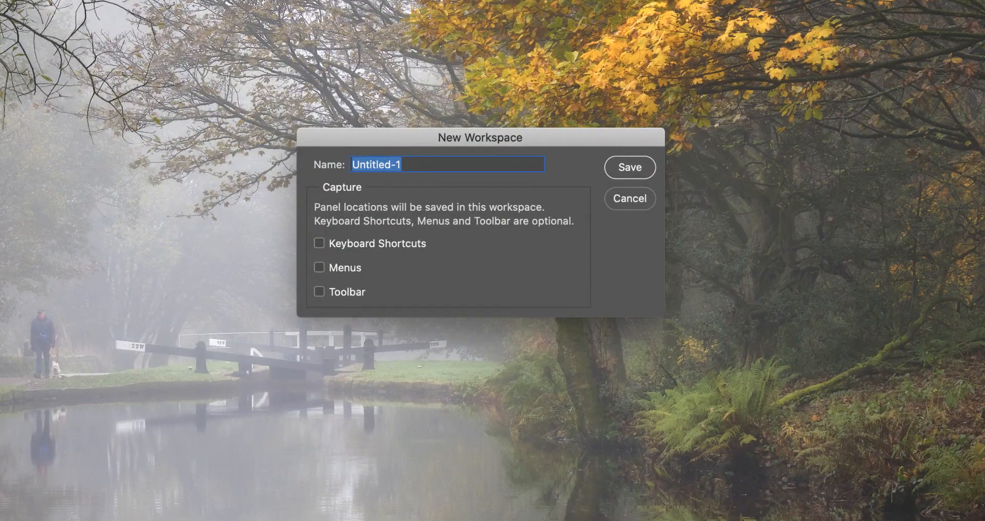
type("De")
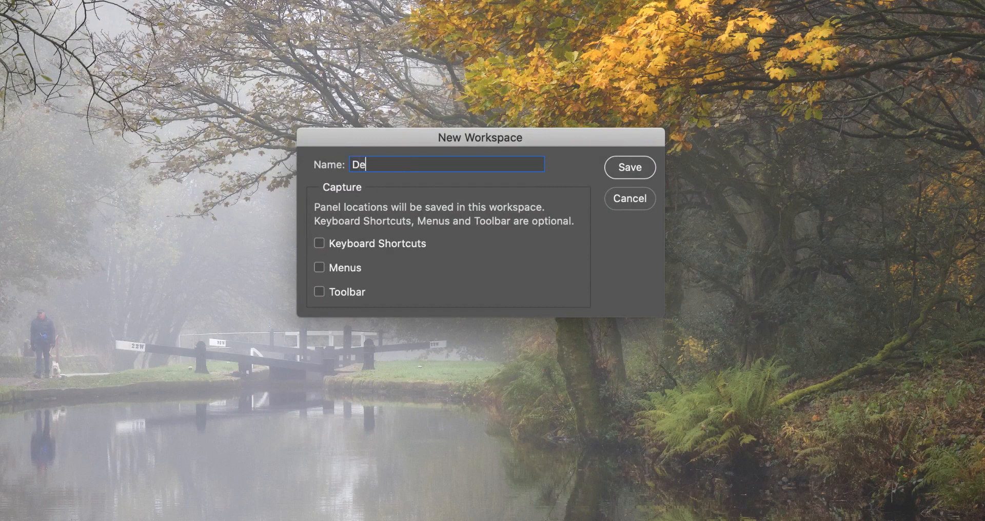
type("mo")
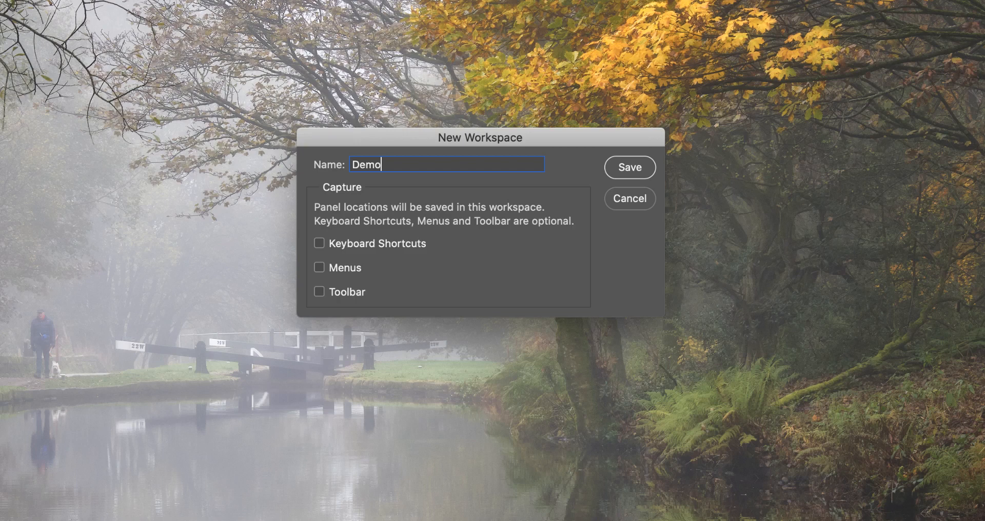
left_click(629, 167)
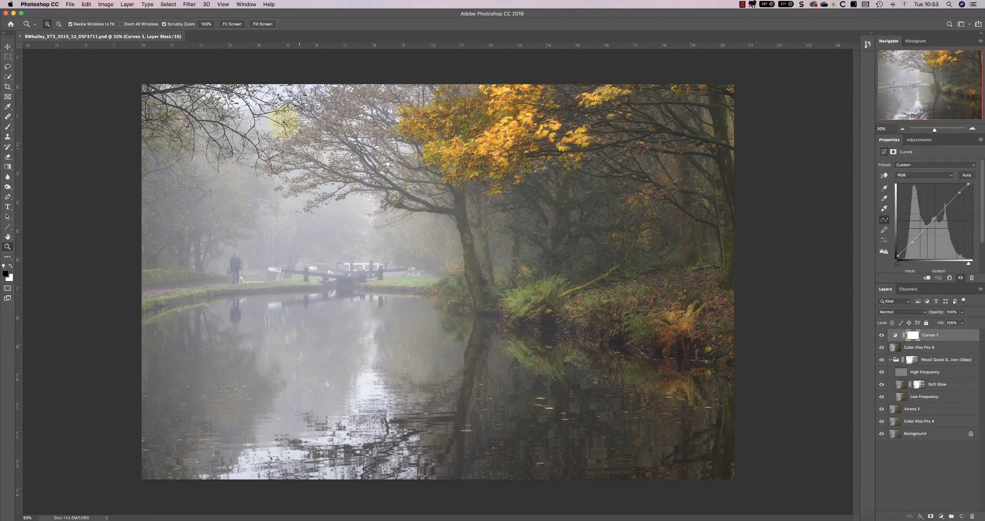
- Confirm Demo is listed and active, then switch to the Graphic and Web workspace
left_click(245, 4)
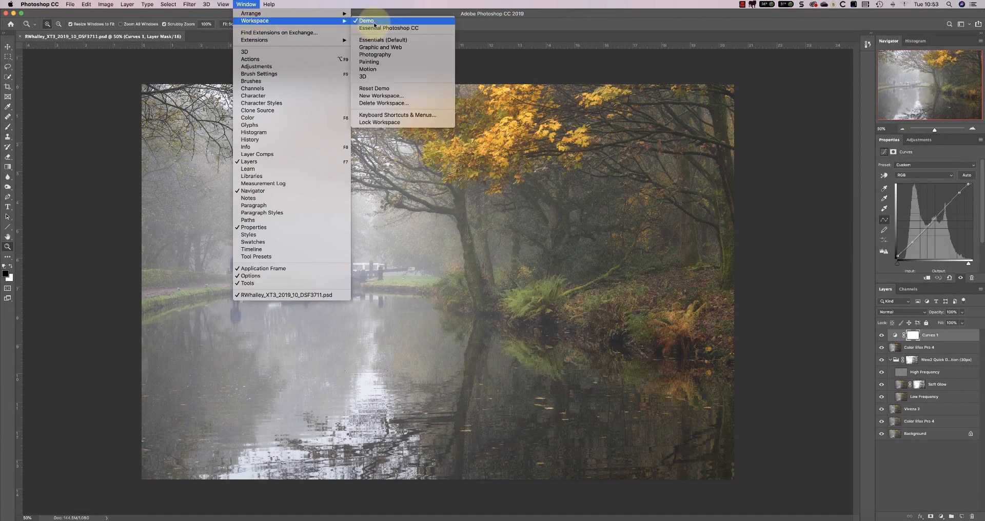
mouse_move(607, 48)
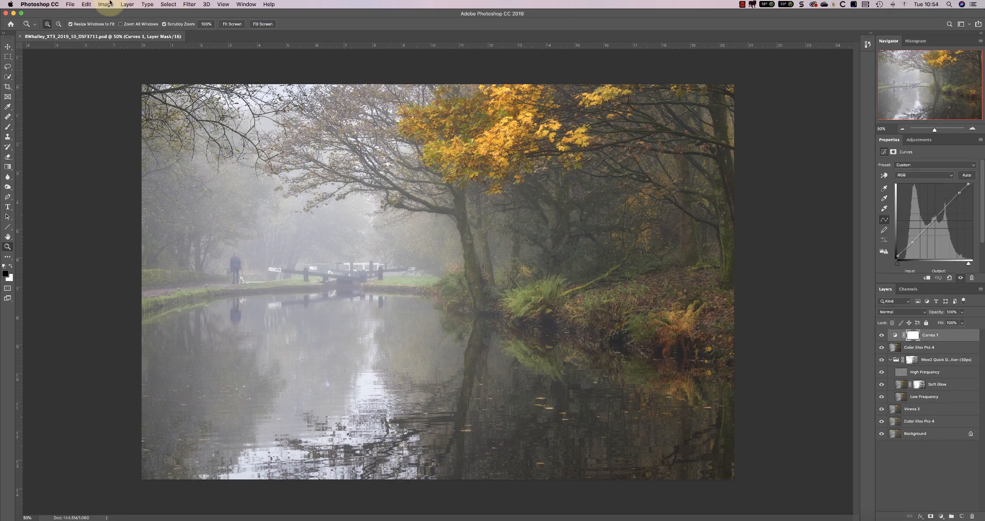
left_click(246, 4)
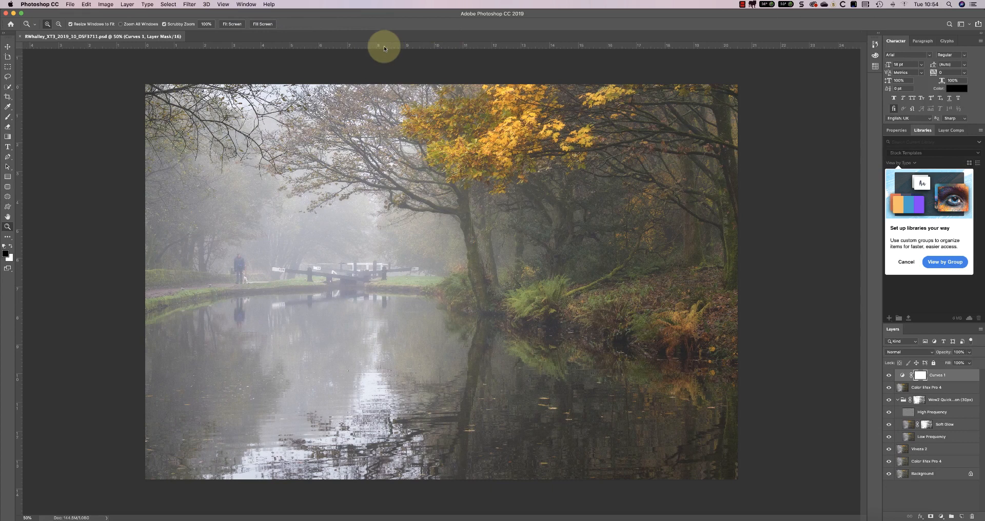
- Delete the Demo workspace, confirm with Yes, and check it is gone from the list
left_click(246, 4)
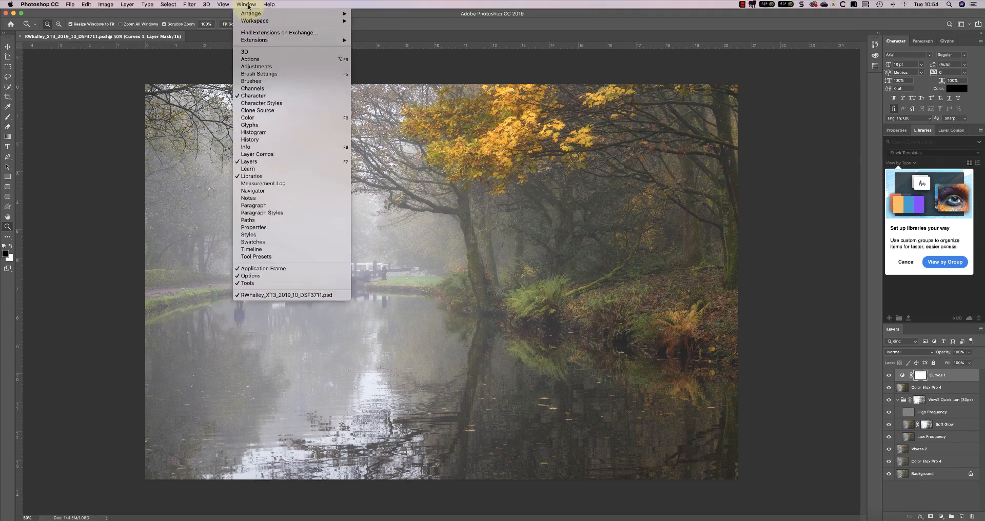
mouse_move(255, 21)
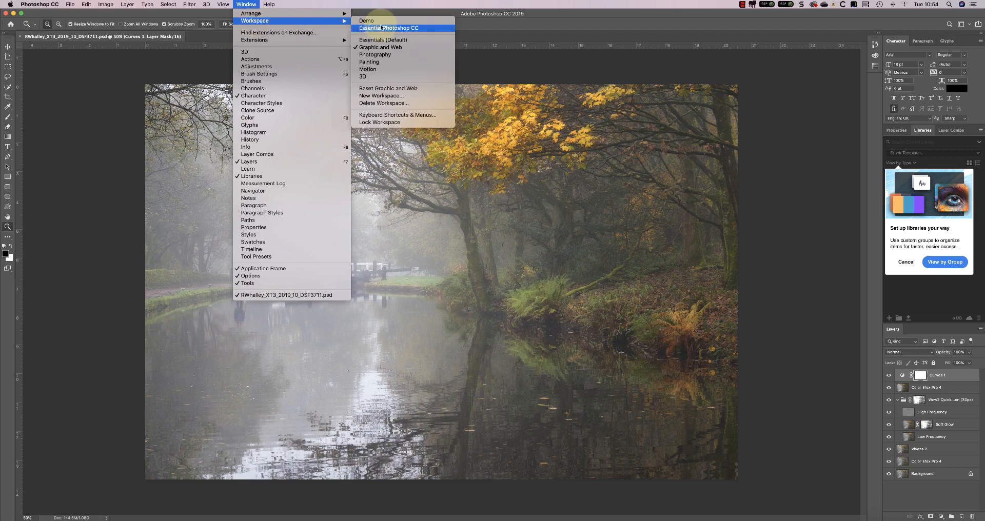
mouse_move(382, 102)
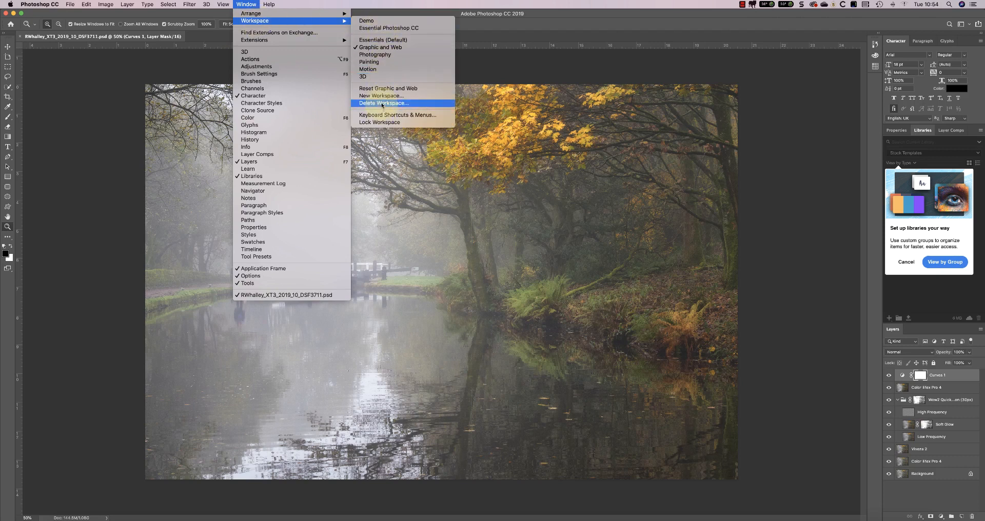
left_click(382, 102)
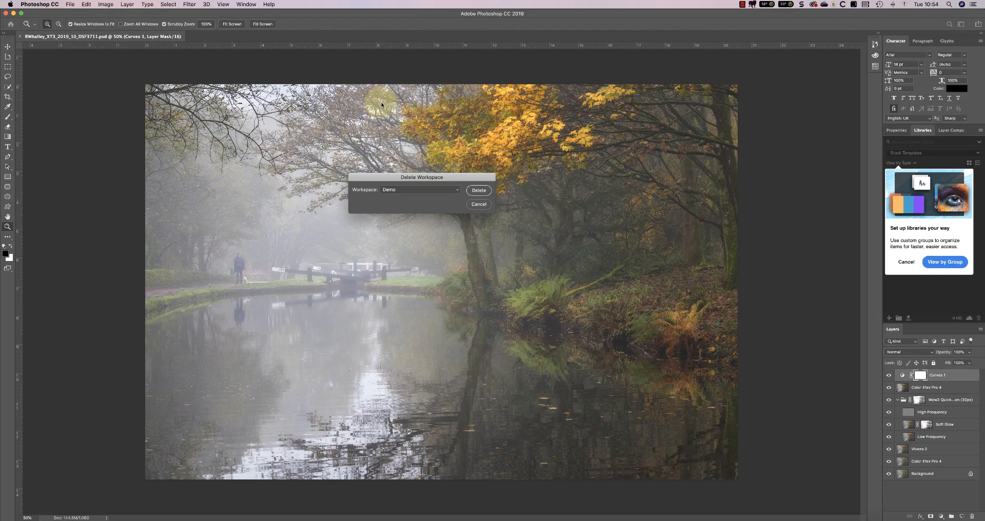
left_click(478, 189)
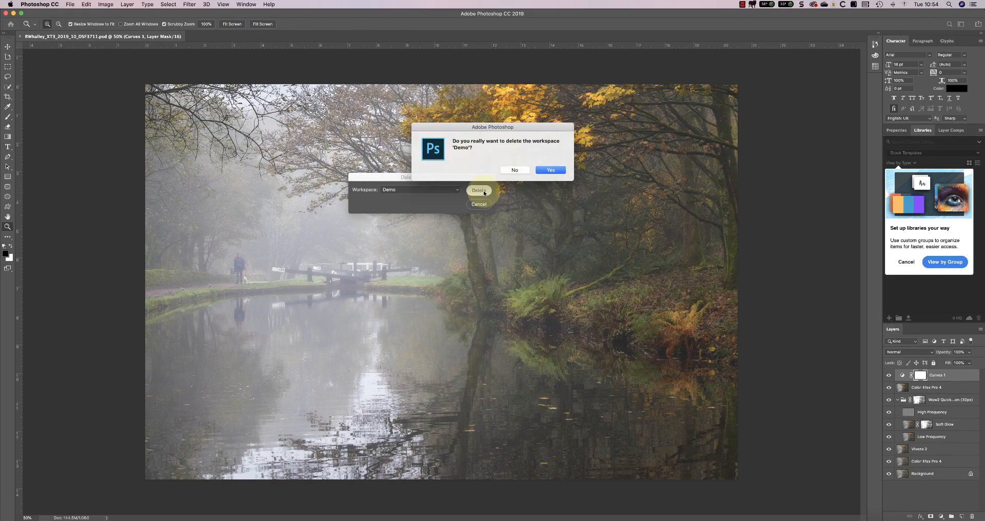
left_click(550, 171)
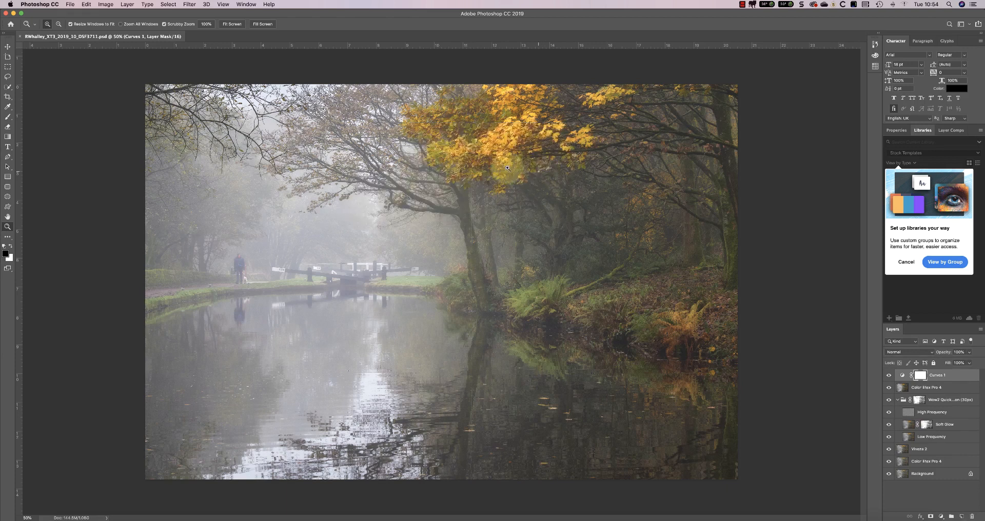
left_click(245, 4)
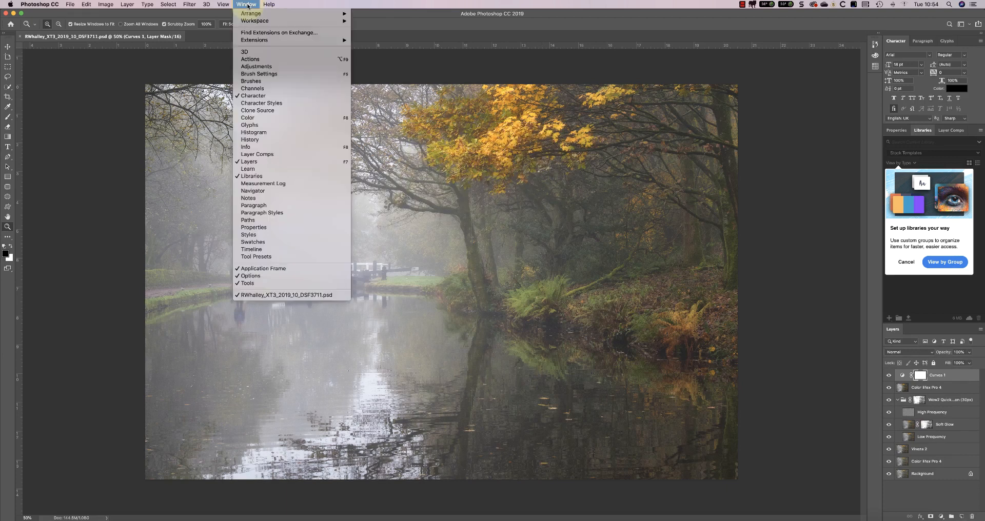